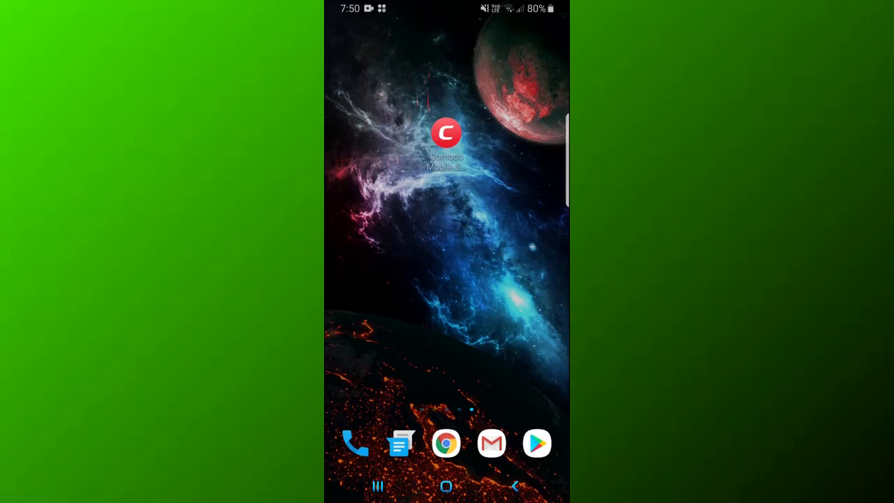
Launch Comodo Mobile Security from the home screen to reach the protected dashboard.
left_click(447, 132)
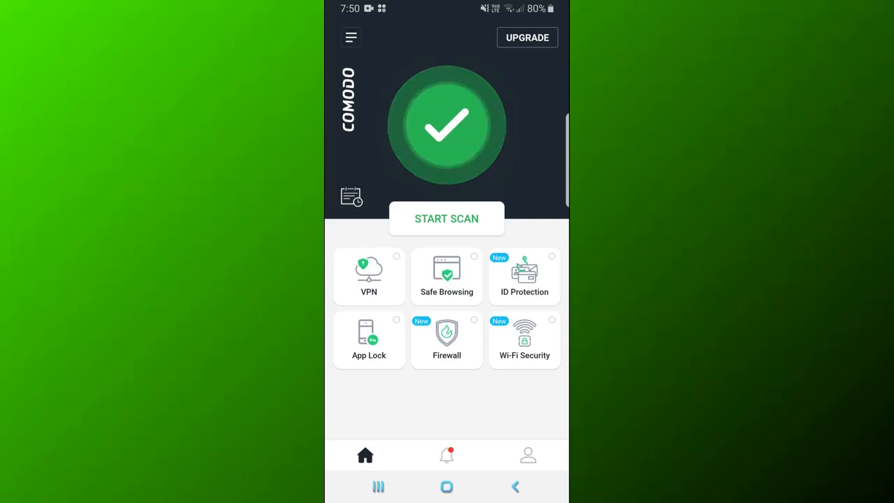
left_click(447, 218)
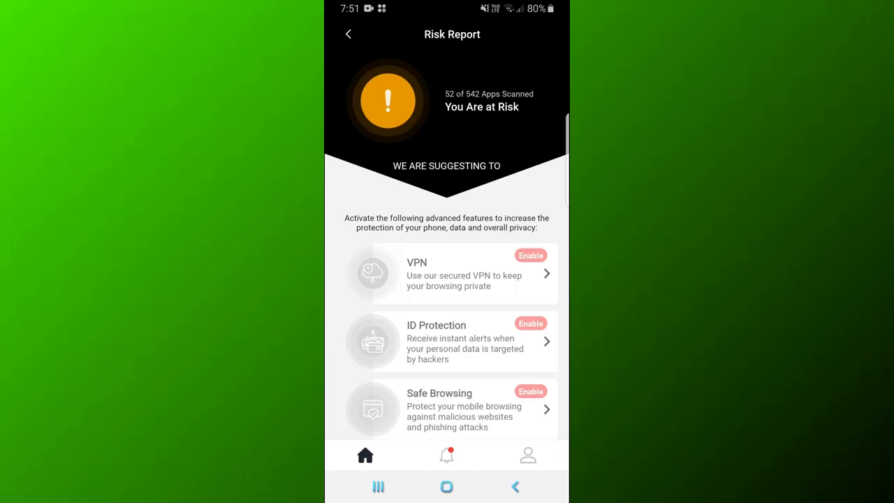
left_click(350, 33)
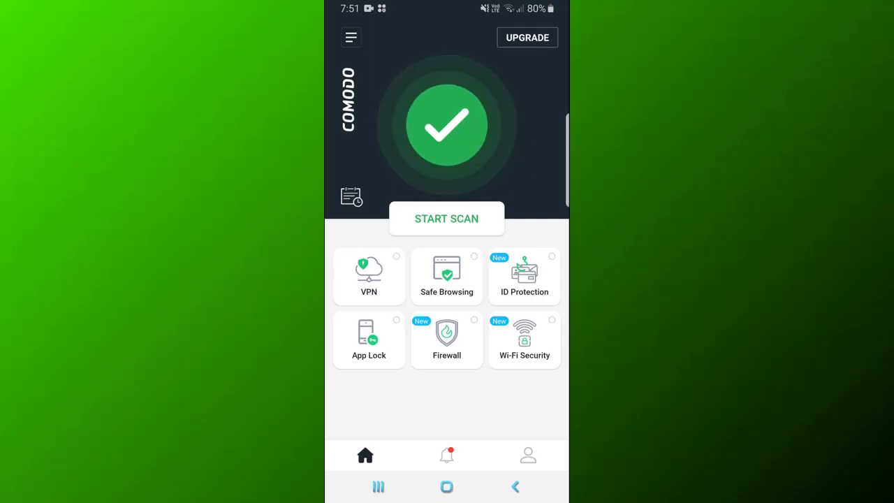
Go from the hamburger menu to the Safe List, showing an empty Safe Apps tab.
left_click(351, 36)
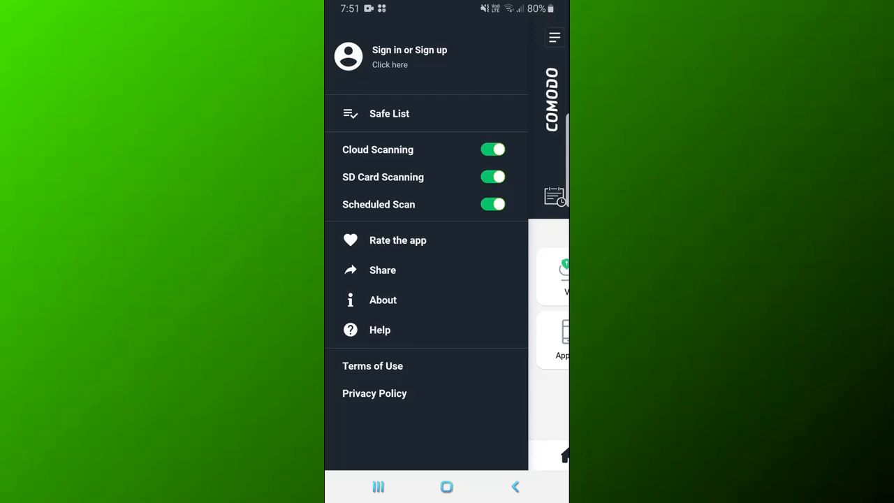
left_click(389, 113)
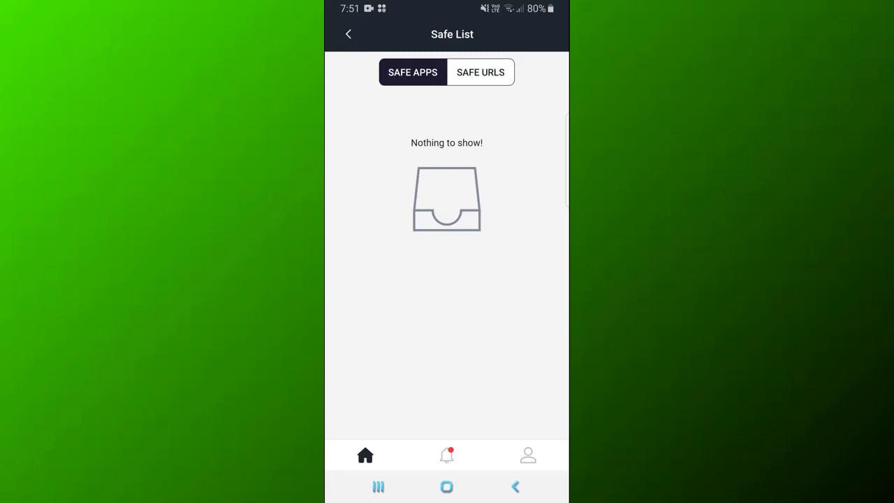
Go back from the empty Safe List to the main dashboard.
left_click(481, 72)
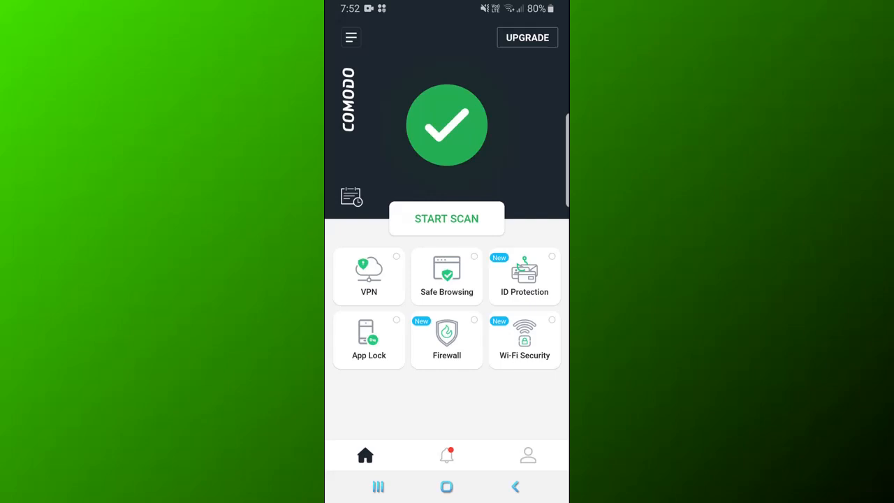
Review the 02:00 scheduled scan settings, then view the Pro and Premium upgrade plans.
left_click(352, 195)
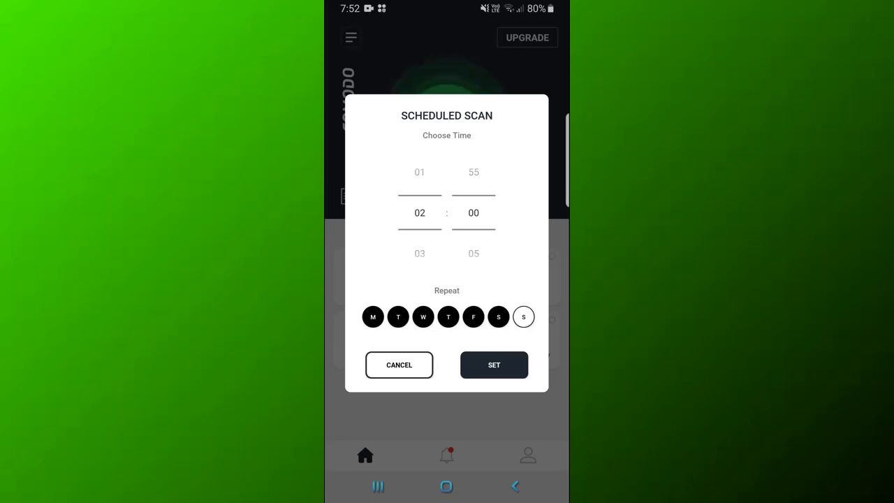
left_click(494, 364)
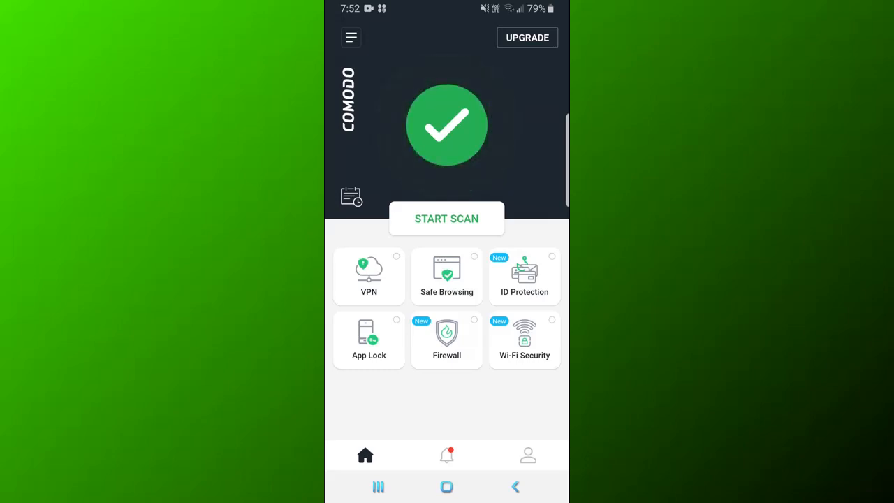
left_click(526, 37)
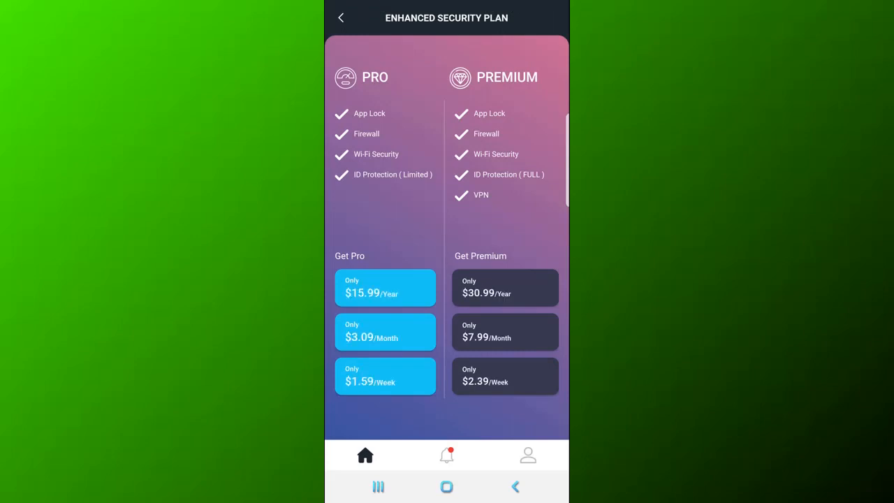